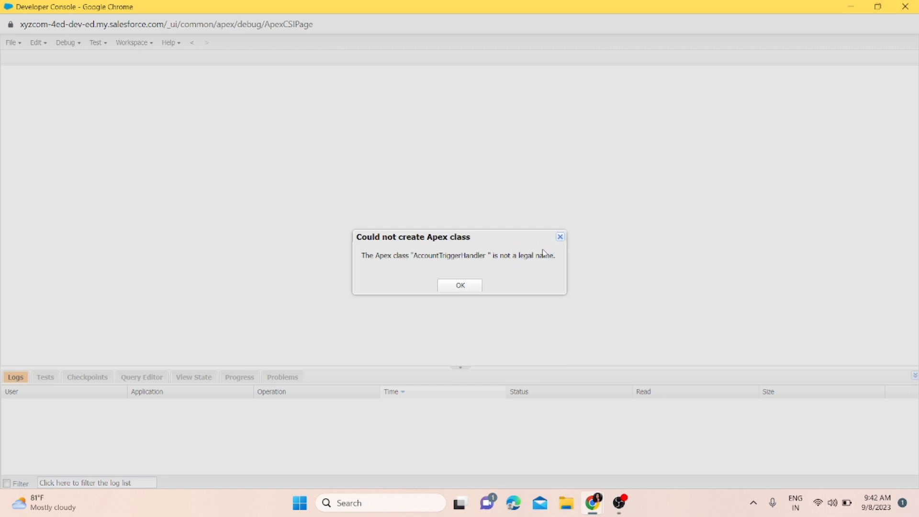
Step: Dismiss the AccountTriggerHandler error, try naming a new Apex class 'SalesforceDemo ', and dismiss the illegal-name error
{"action": "left_click", "coordinate": [459, 286]}
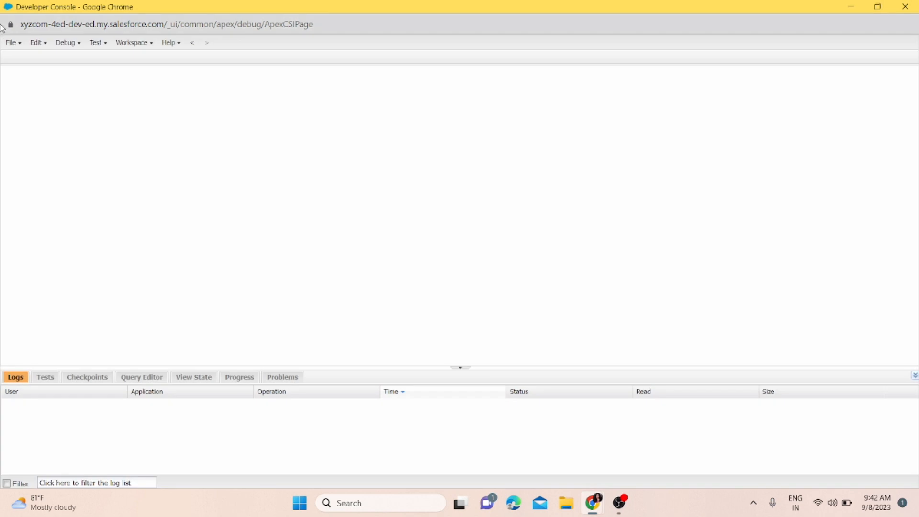
{"action": "left_click", "coordinate": [11, 42]}
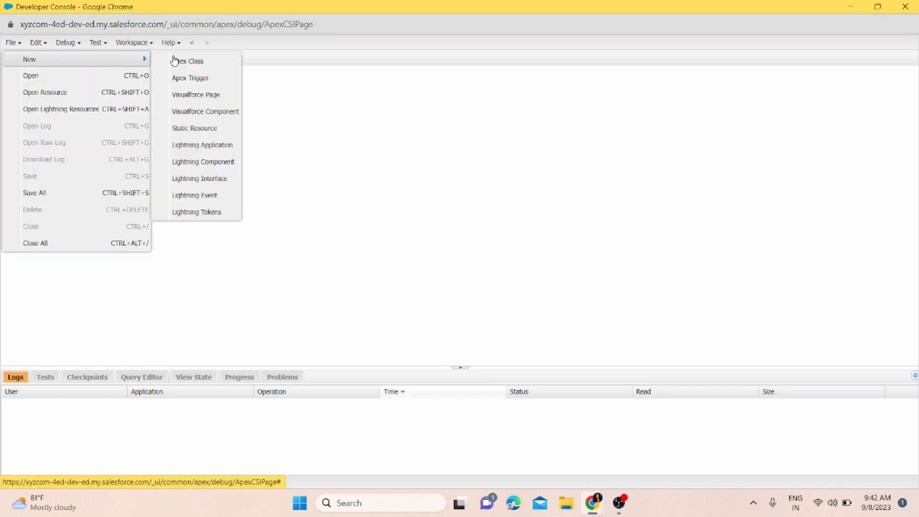
{"action": "left_click", "coordinate": [187, 61]}
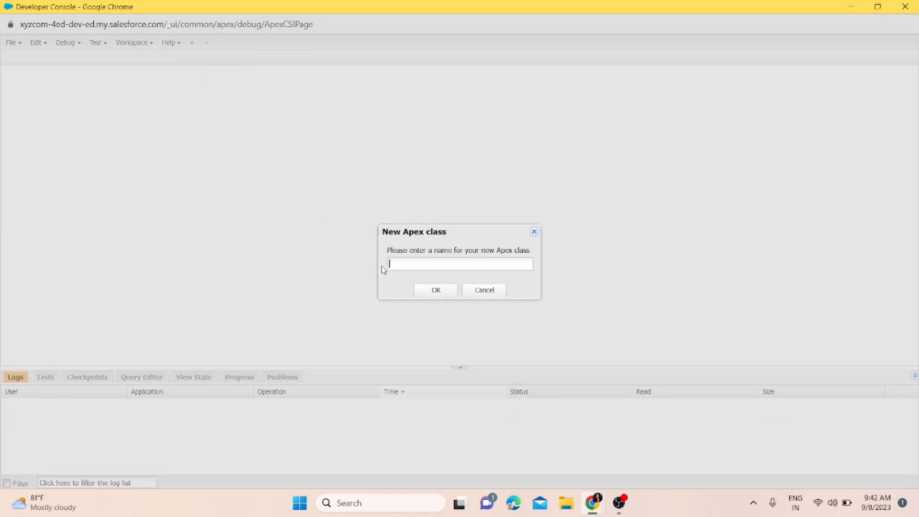
{"action": "type", "text": "SalesforceD"}
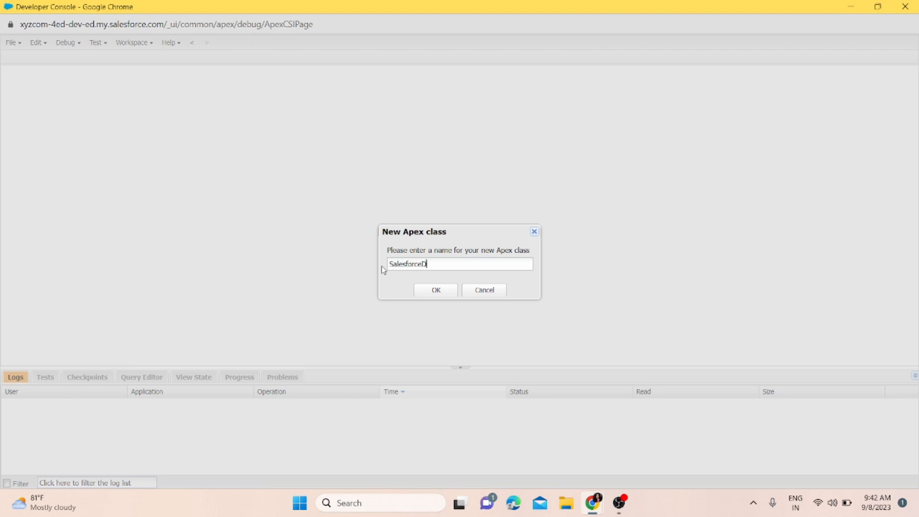
{"action": "type", "text": "emo"}
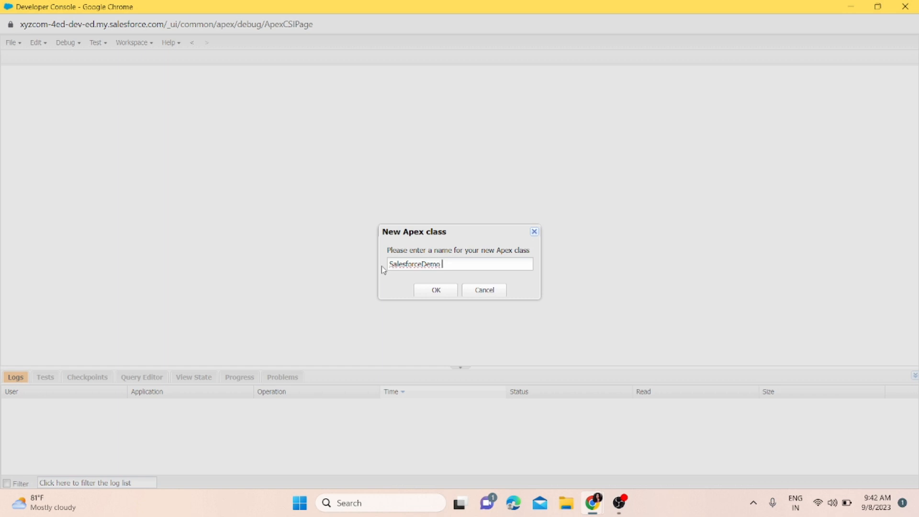
{"action": "left_click", "coordinate": [435, 290]}
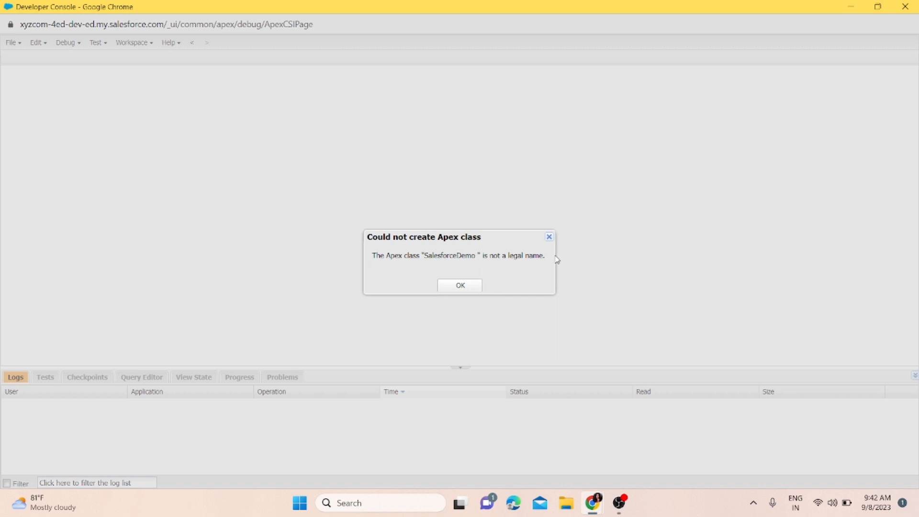
{"action": "mouse_move", "coordinate": [478, 288]}
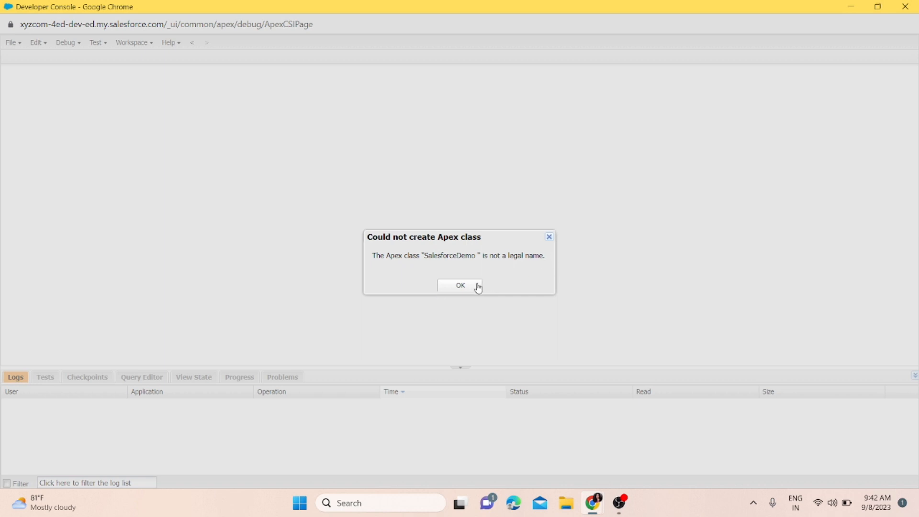
{"action": "left_click", "coordinate": [9, 42]}
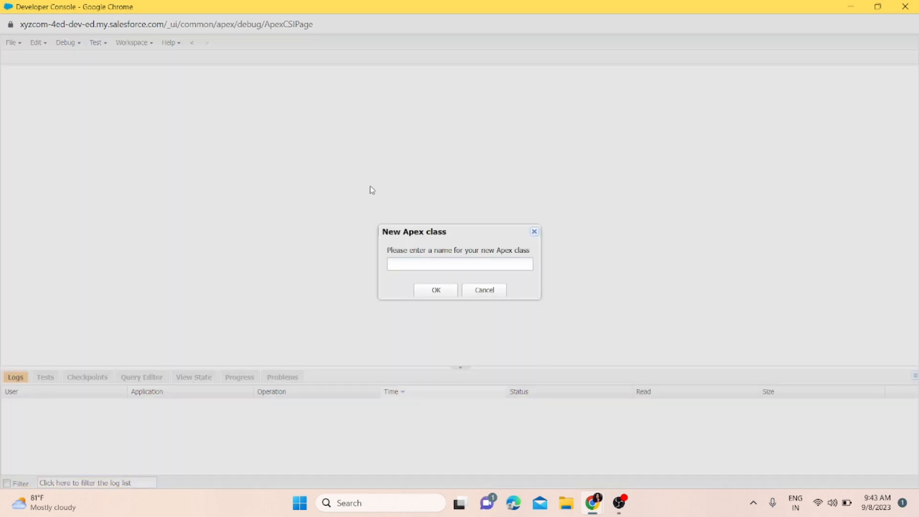
Step: Retype the class name as SalesforceDemo without a trailing space and submit it
{"action": "type", "text": "Salesfor"}
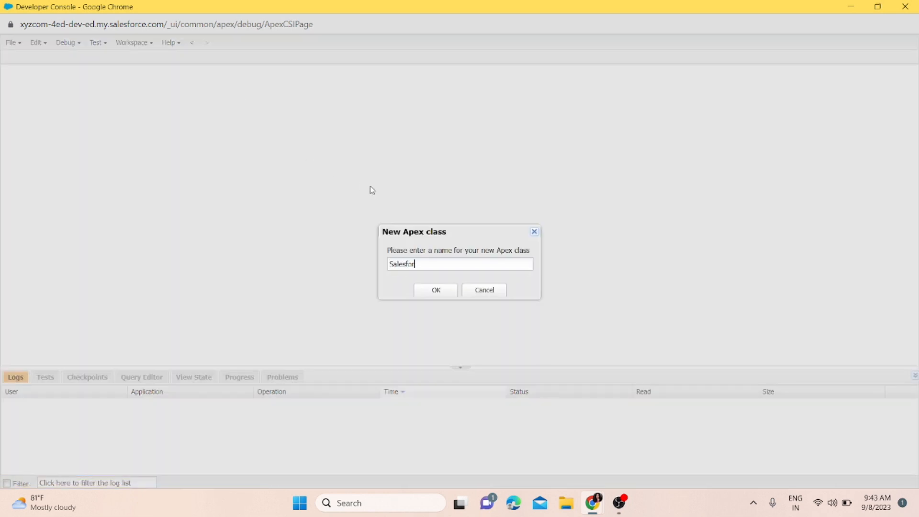
{"action": "type", "text": "c"}
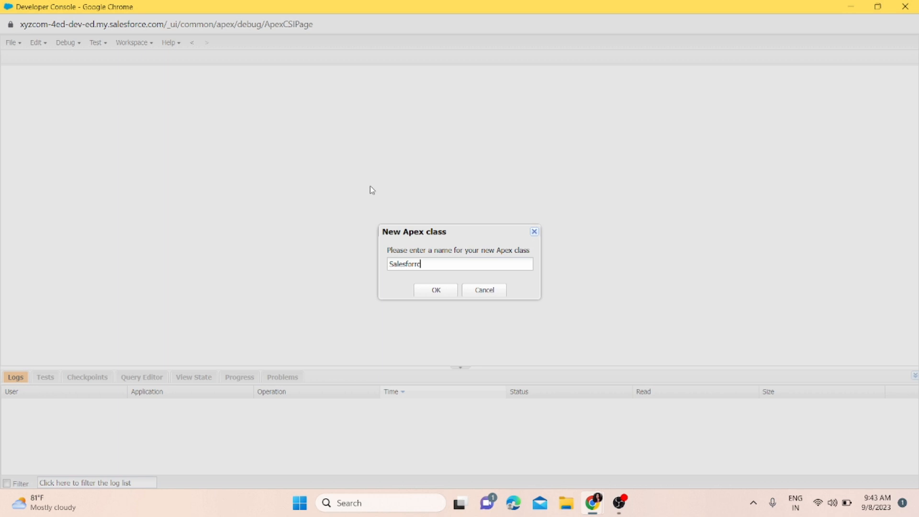
{"action": "type", "text": "eDemo"}
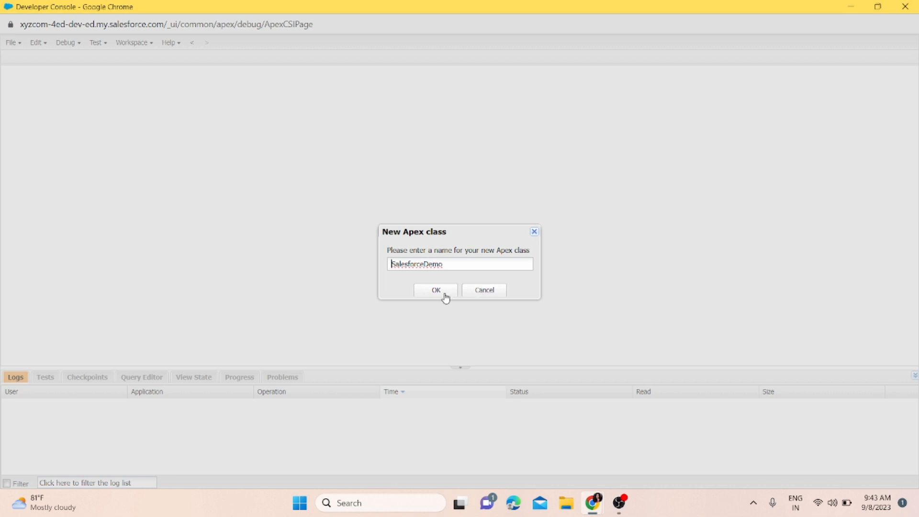
{"action": "left_click", "coordinate": [434, 290]}
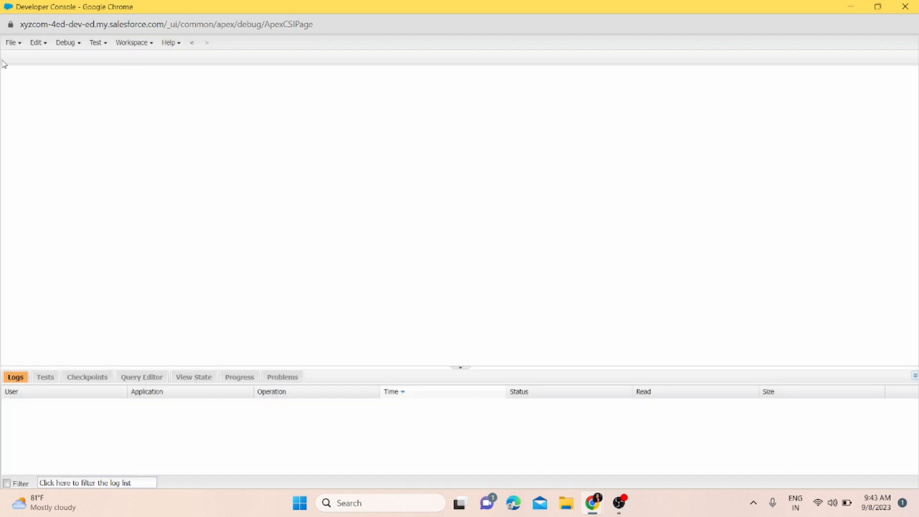
{"action": "left_click", "coordinate": [10, 42]}
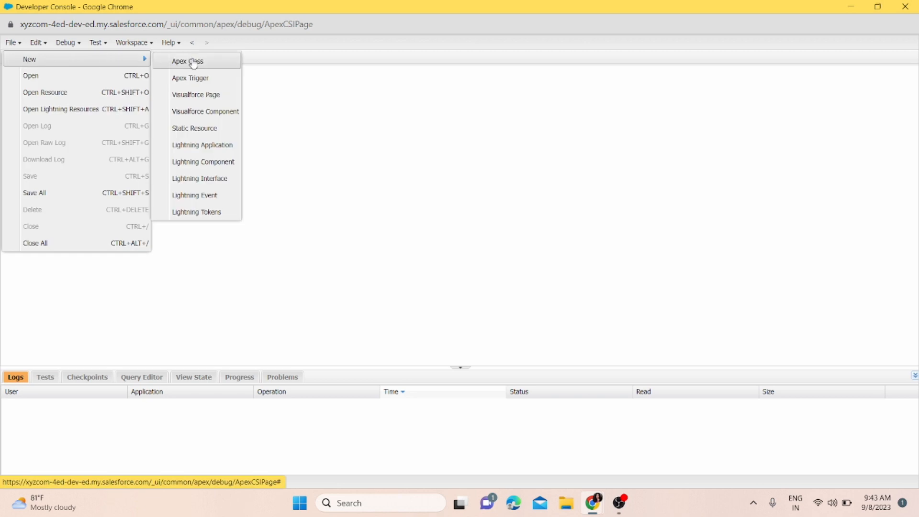
{"action": "left_click", "coordinate": [186, 61]}
{"action": "type", "text": "SalesforceD"}
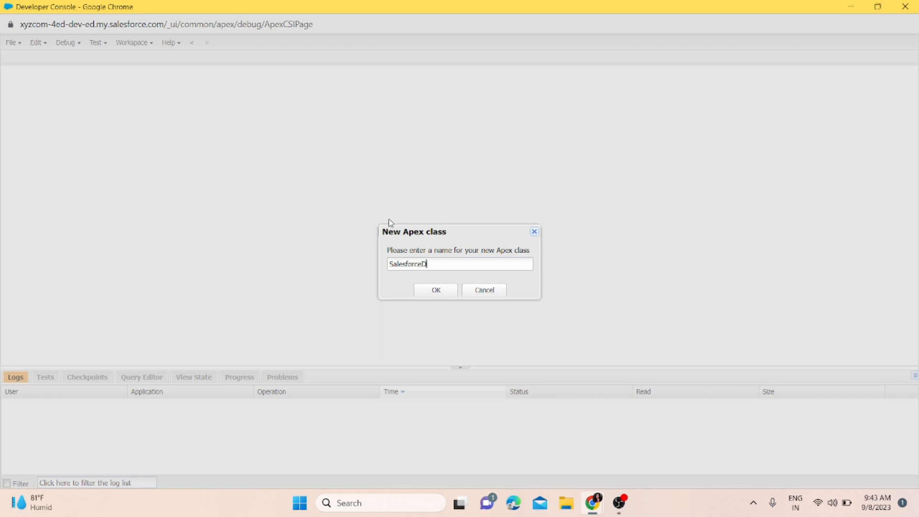
{"action": "type", "text": "emo"}
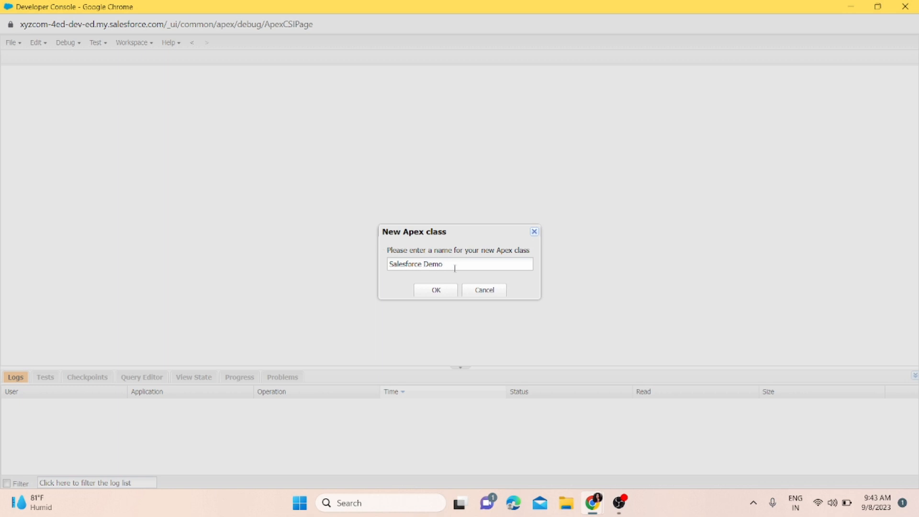
{"action": "left_click", "coordinate": [436, 289]}
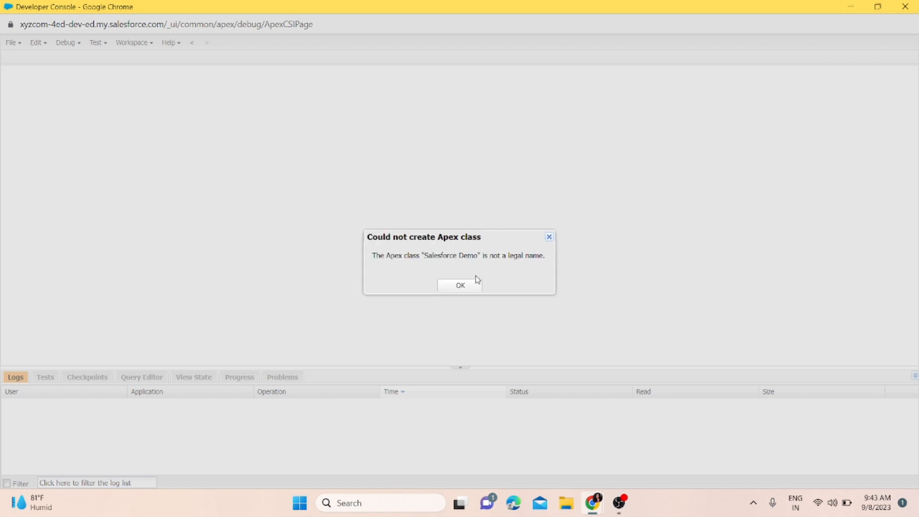
{"action": "left_click", "coordinate": [460, 285]}
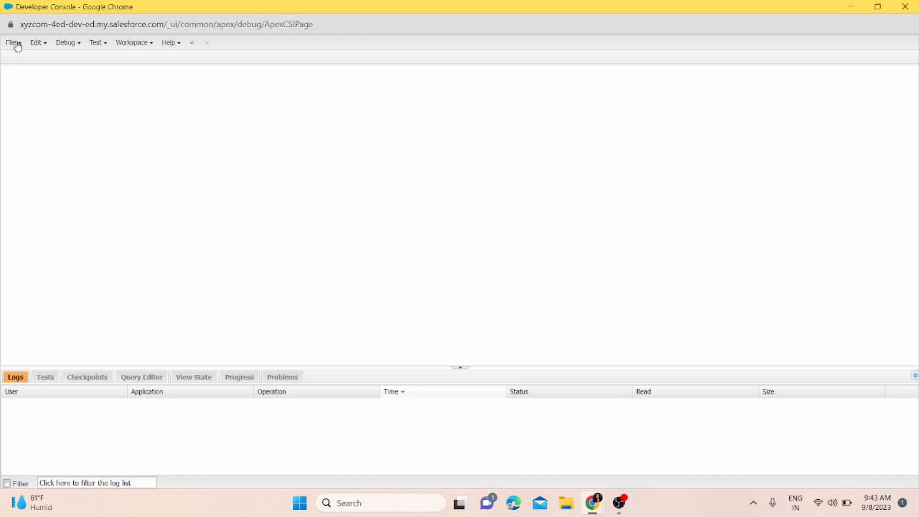
{"action": "left_click", "coordinate": [12, 42]}
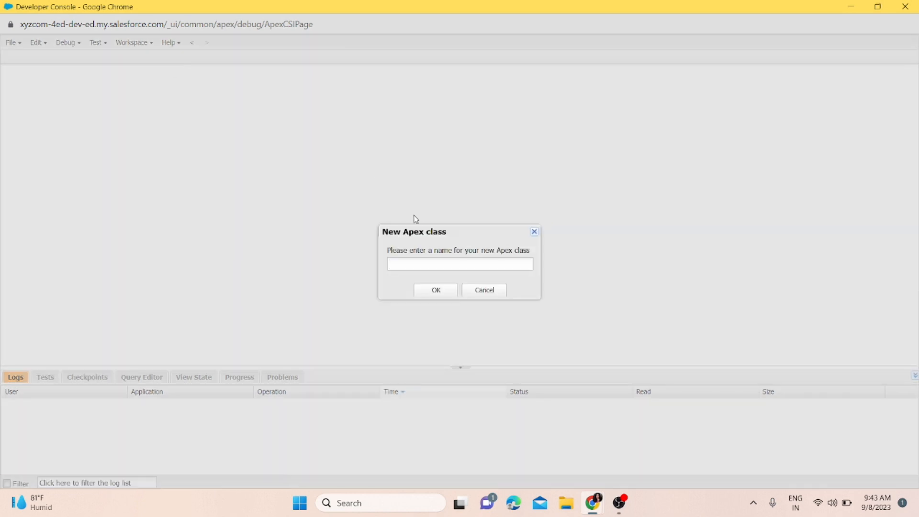
{"action": "type", "text": "SalesforceDemo0"}
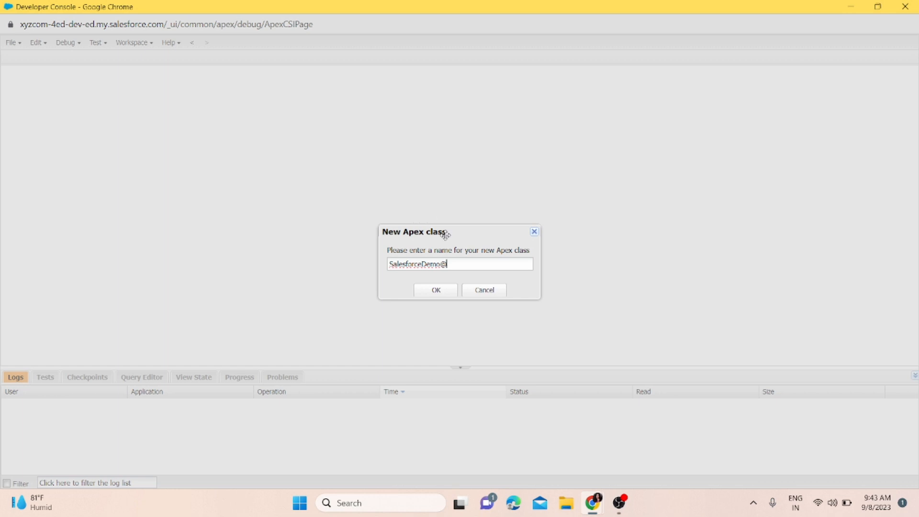
{"action": "left_click", "coordinate": [434, 290]}
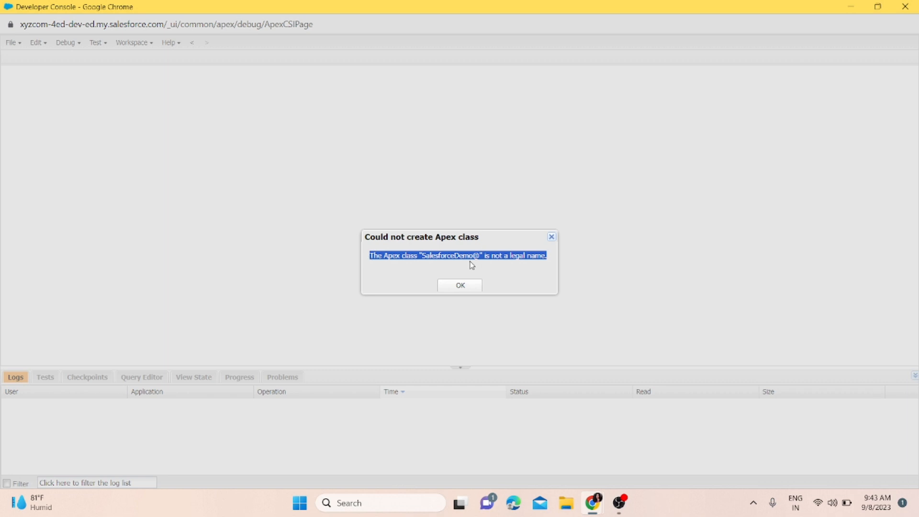
{"action": "left_click", "coordinate": [460, 286]}
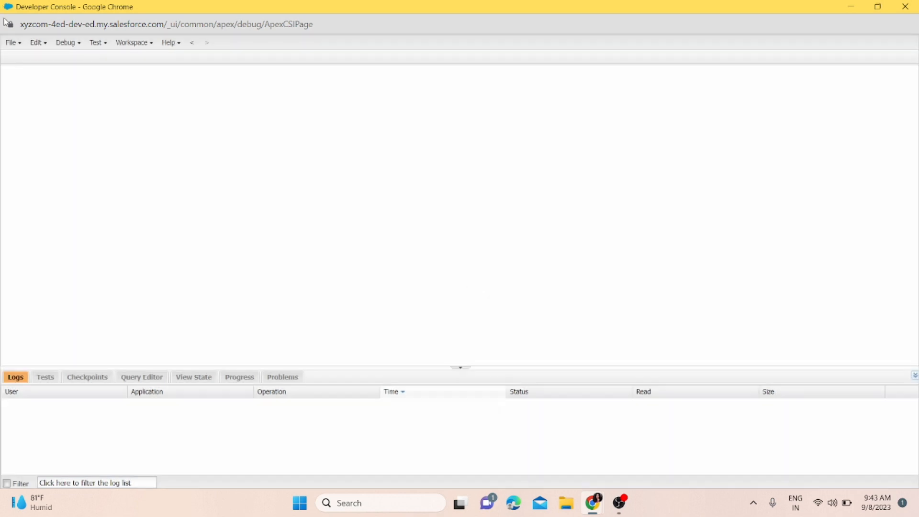
Step: Create a new Apex class named SalesforceDemo123324 via File > New > Apex Class
{"action": "left_click", "coordinate": [10, 42]}
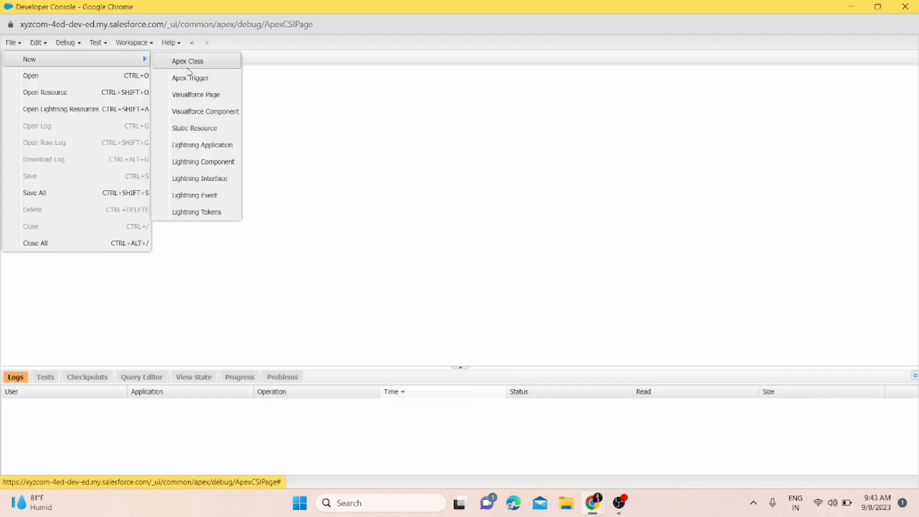
{"action": "left_click", "coordinate": [187, 61]}
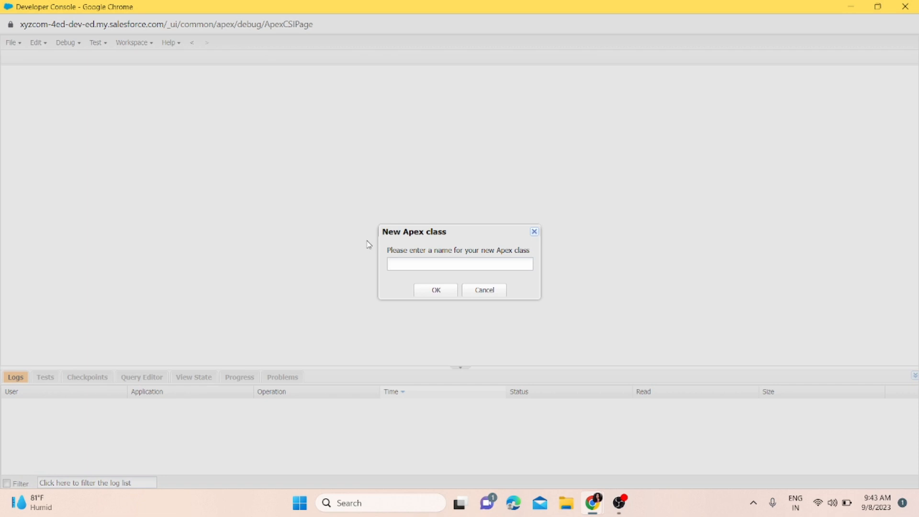
{"action": "type", "text": "Salesforce"}
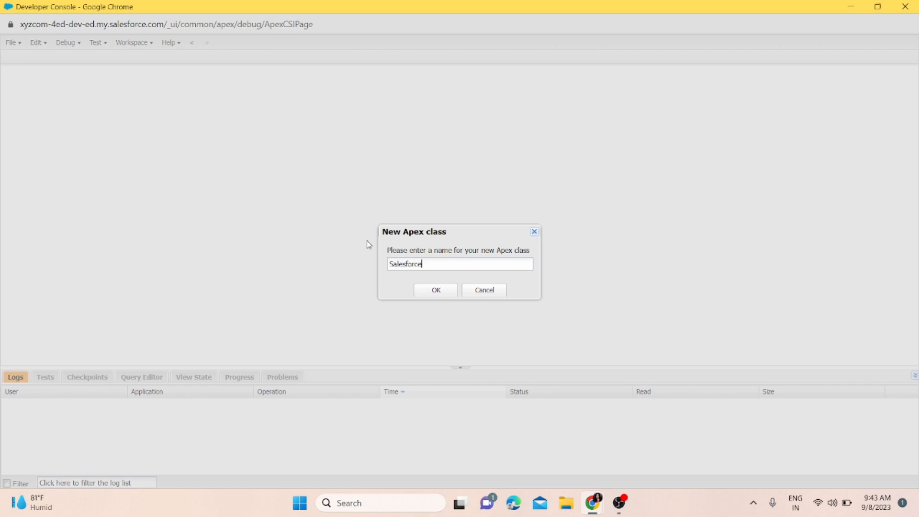
{"action": "type", "text": "Demo"}
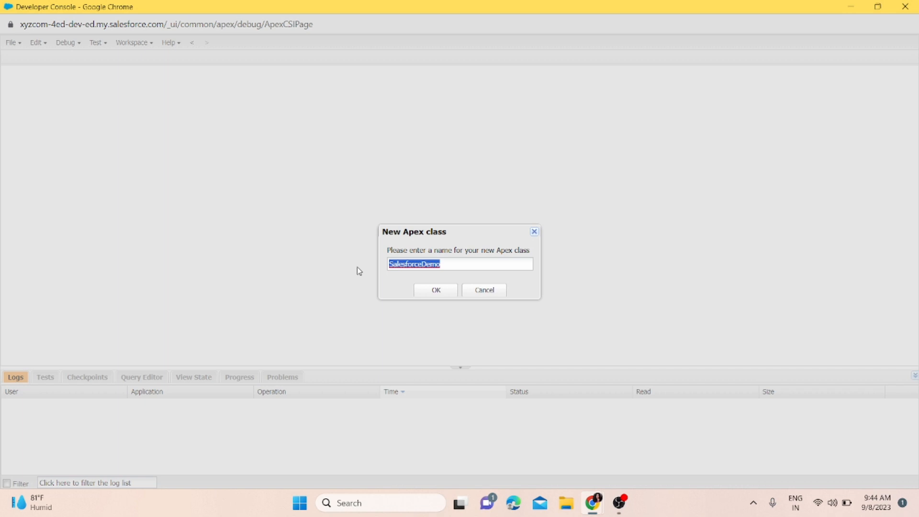
{"action": "left_click", "coordinate": [450, 264]}
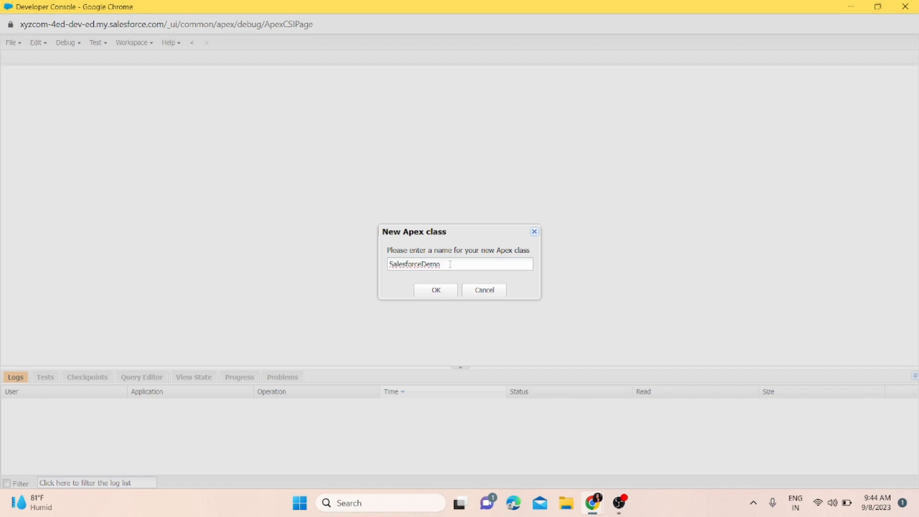
{"action": "type", "text": "173324"}
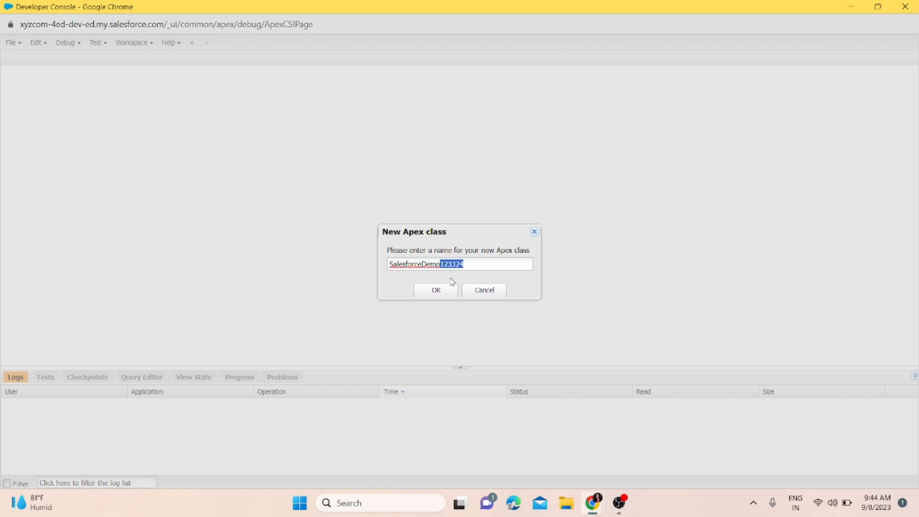
{"action": "mouse_move", "coordinate": [444, 302]}
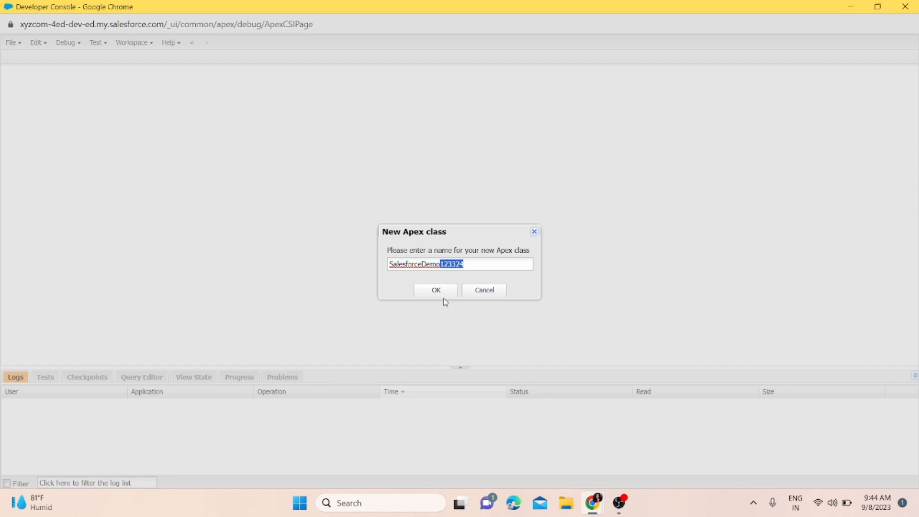
{"action": "left_click", "coordinate": [435, 290]}
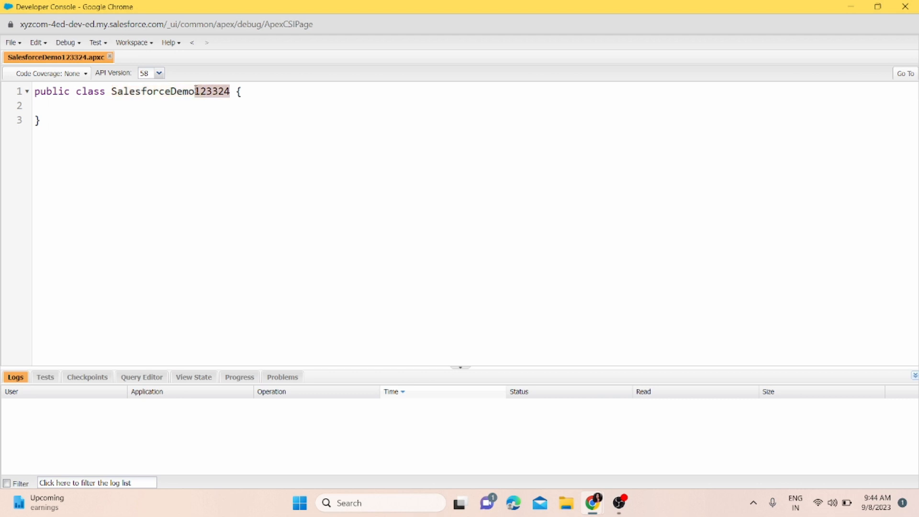
Step: Remove the '123324' suffix so the class declaration reads SalesforceDemo, then save the file
{"action": "key", "text": "Delete"}
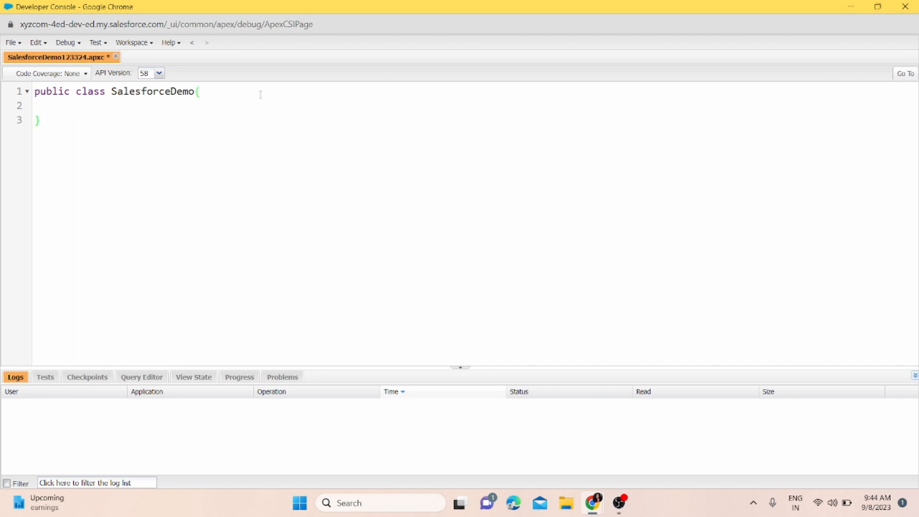
{"action": "double_click", "coordinate": [153, 92]}
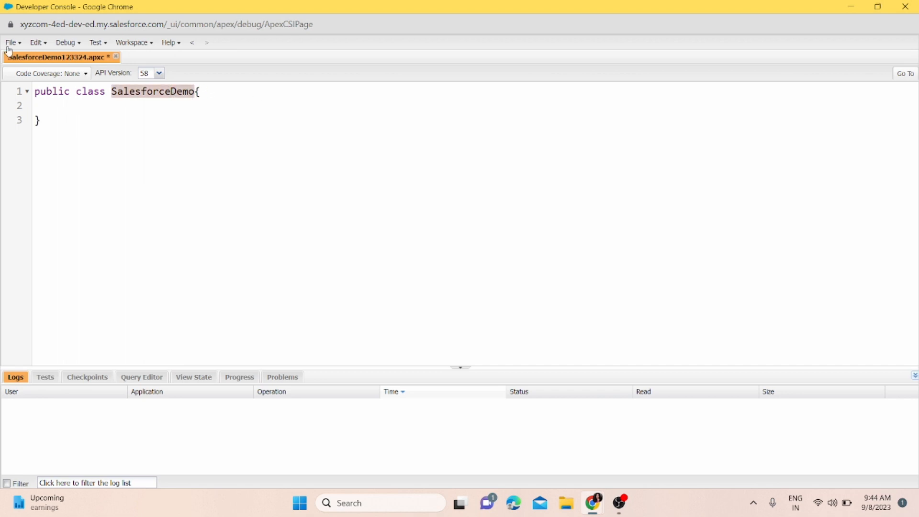
{"action": "left_click", "coordinate": [10, 42]}
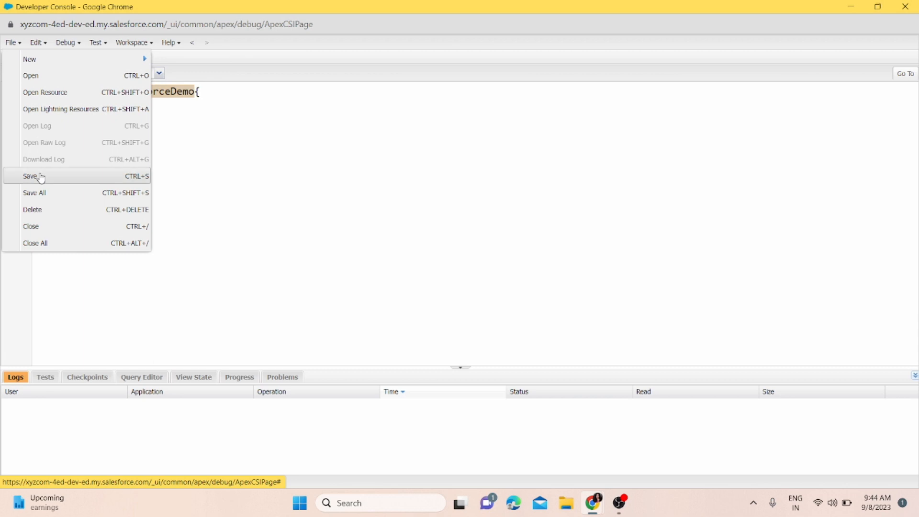
{"action": "left_click", "coordinate": [30, 176]}
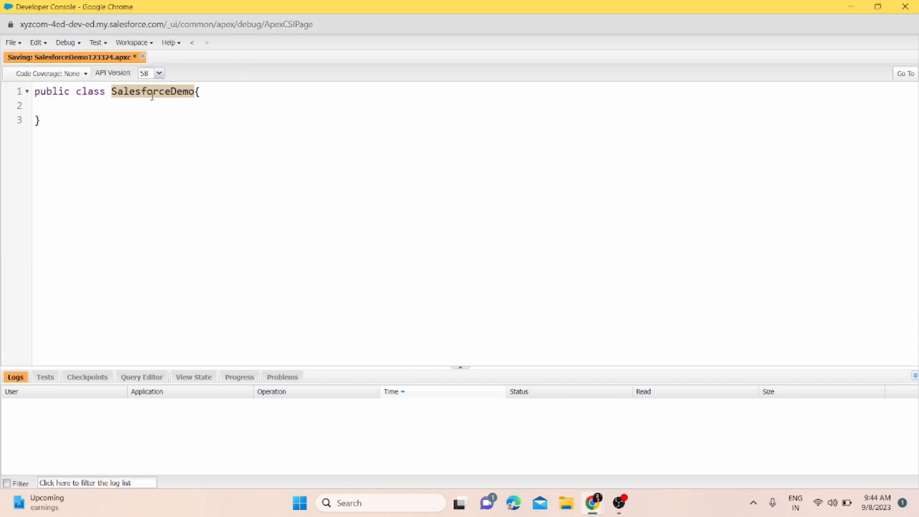